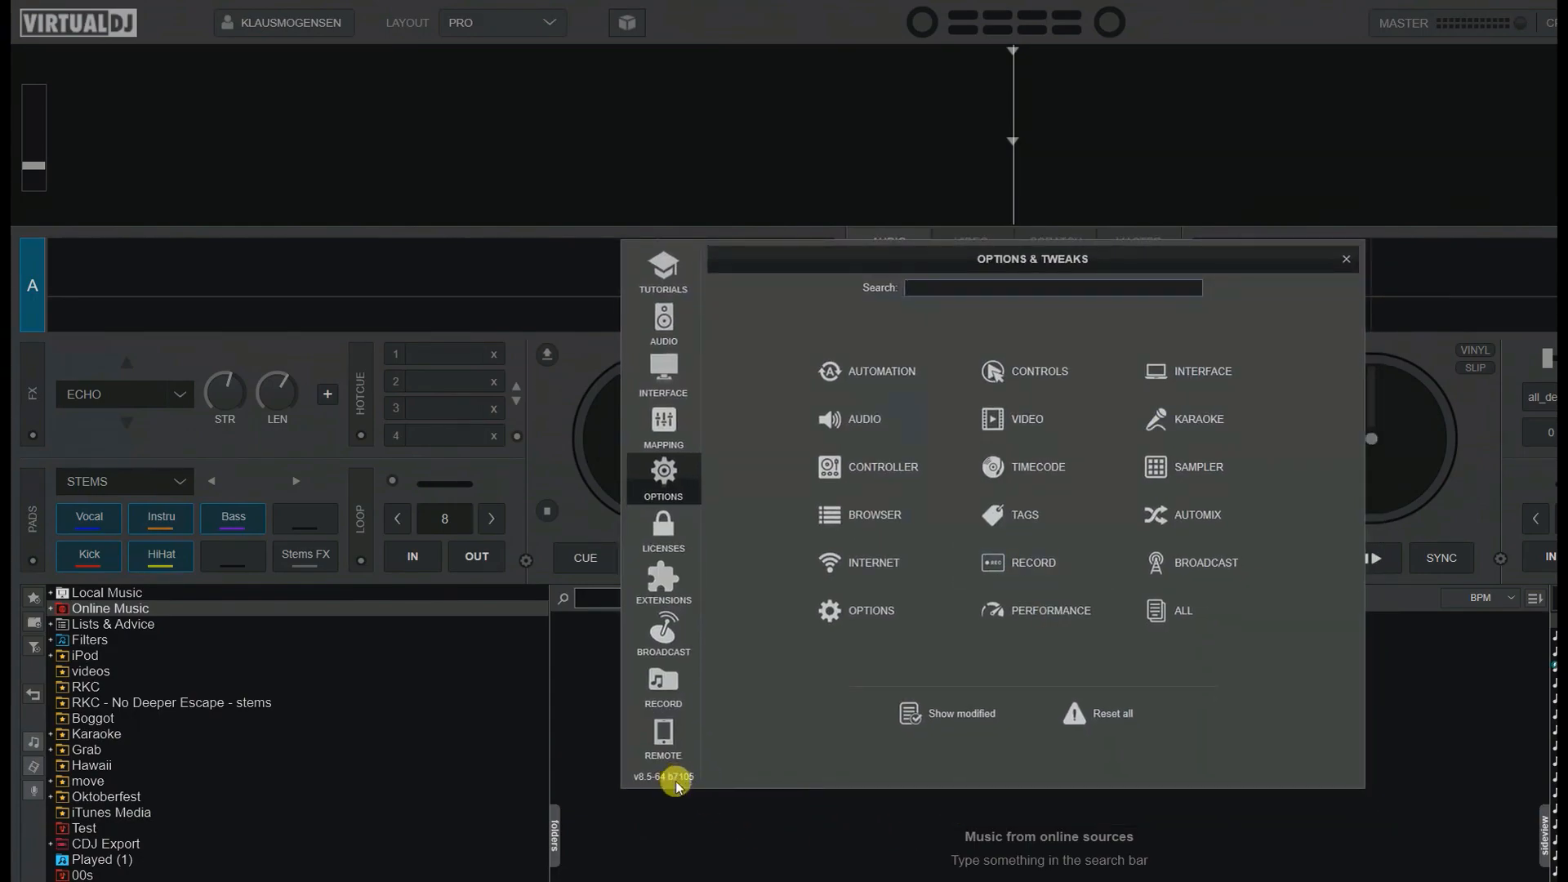
{"action": "mouse_move", "coordinate": [690, 780]}
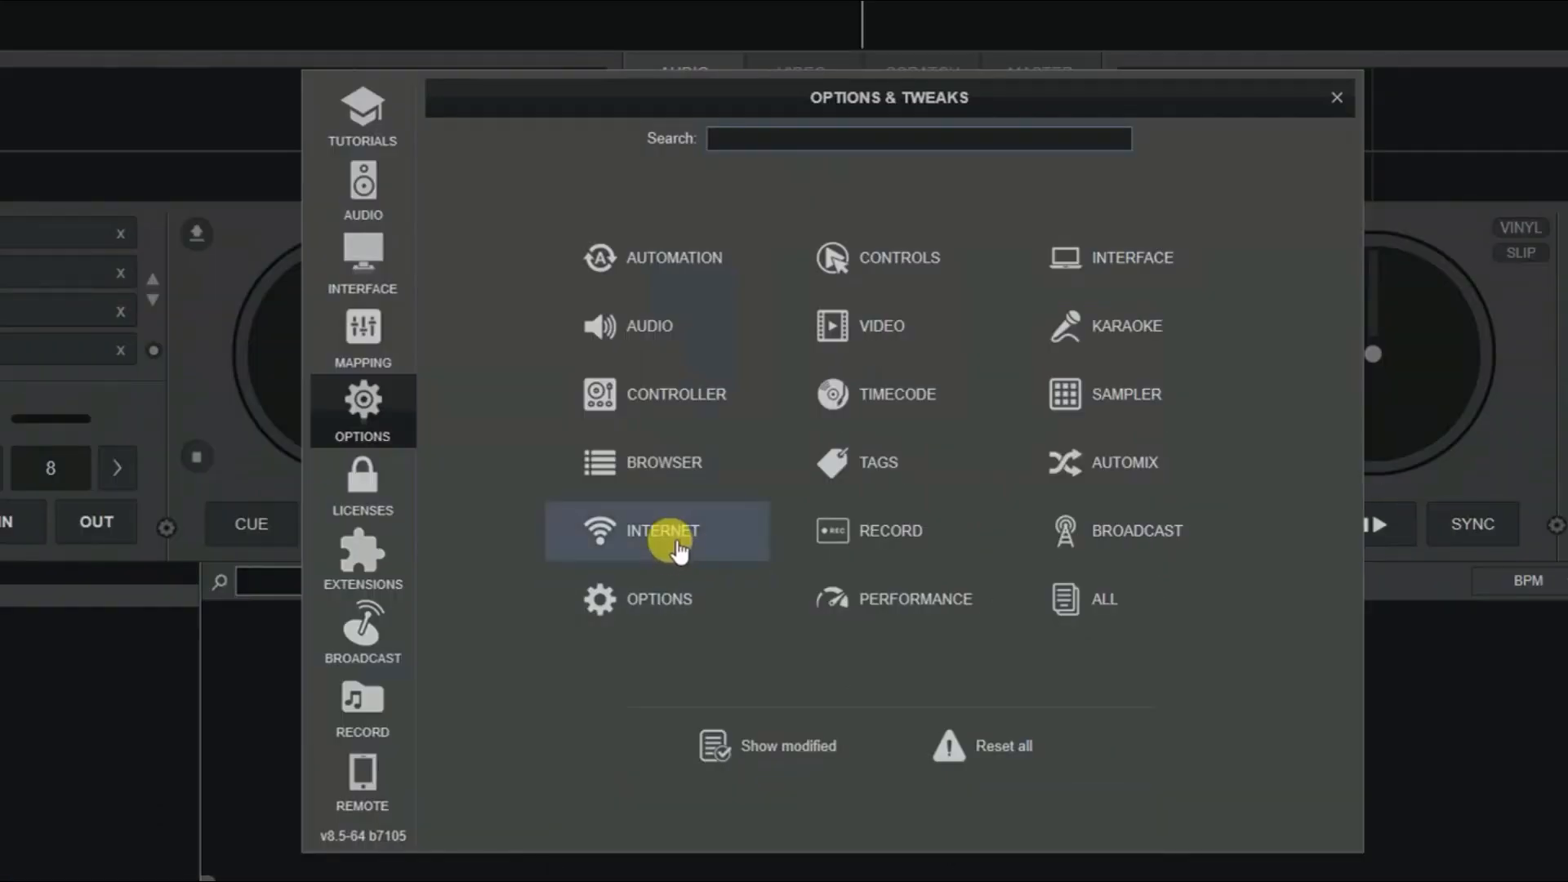
Show the Internet settings category with update checking and early-access options.
{"action": "left_click", "coordinate": [662, 529]}
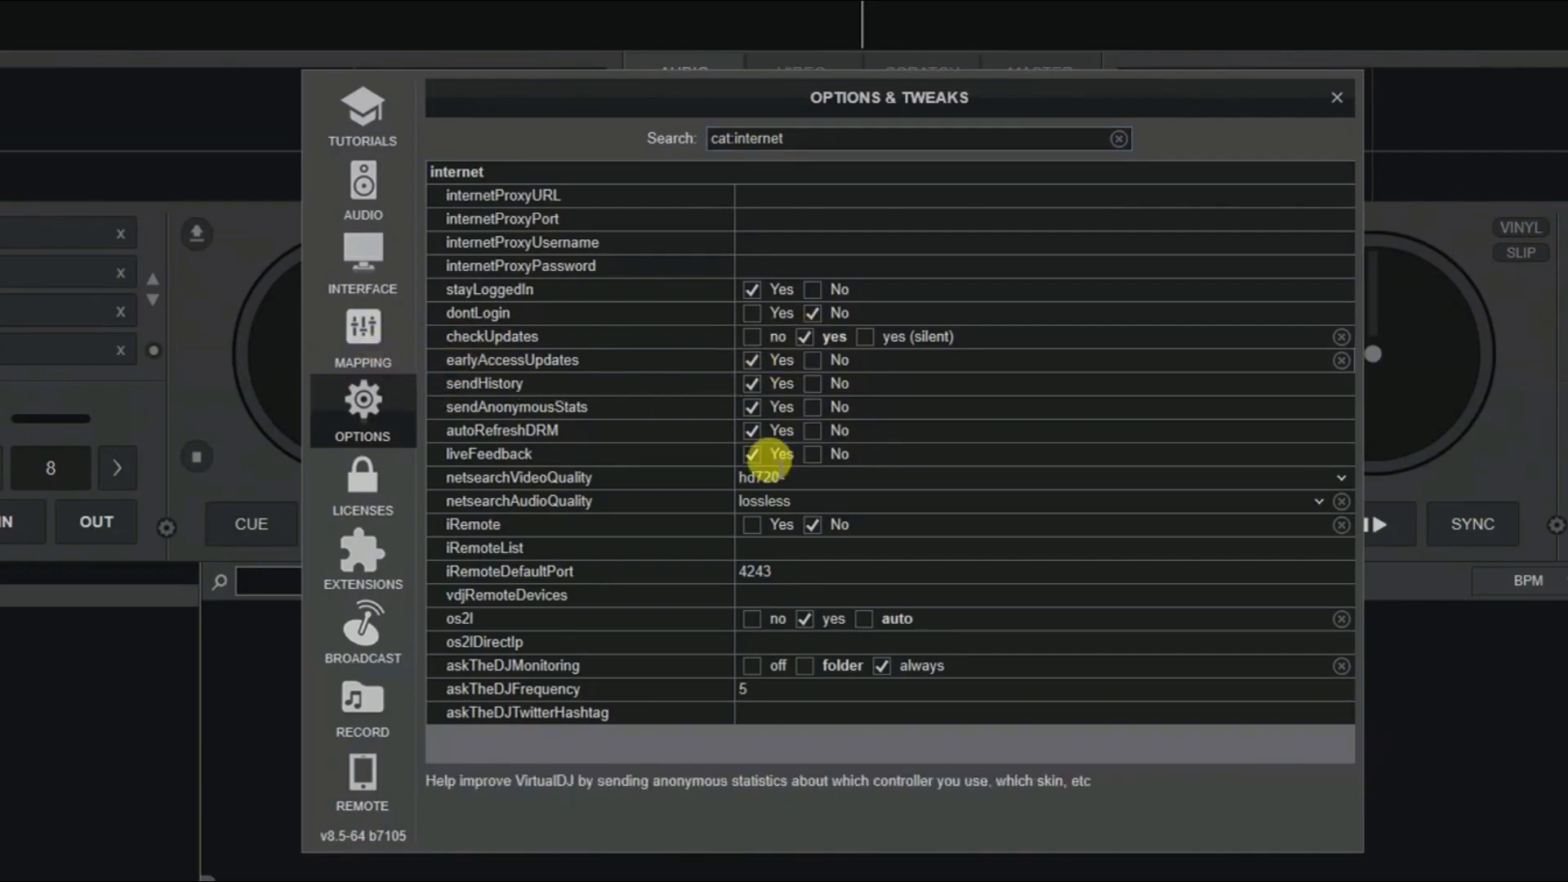
{"action": "mouse_move", "coordinate": [585, 488]}
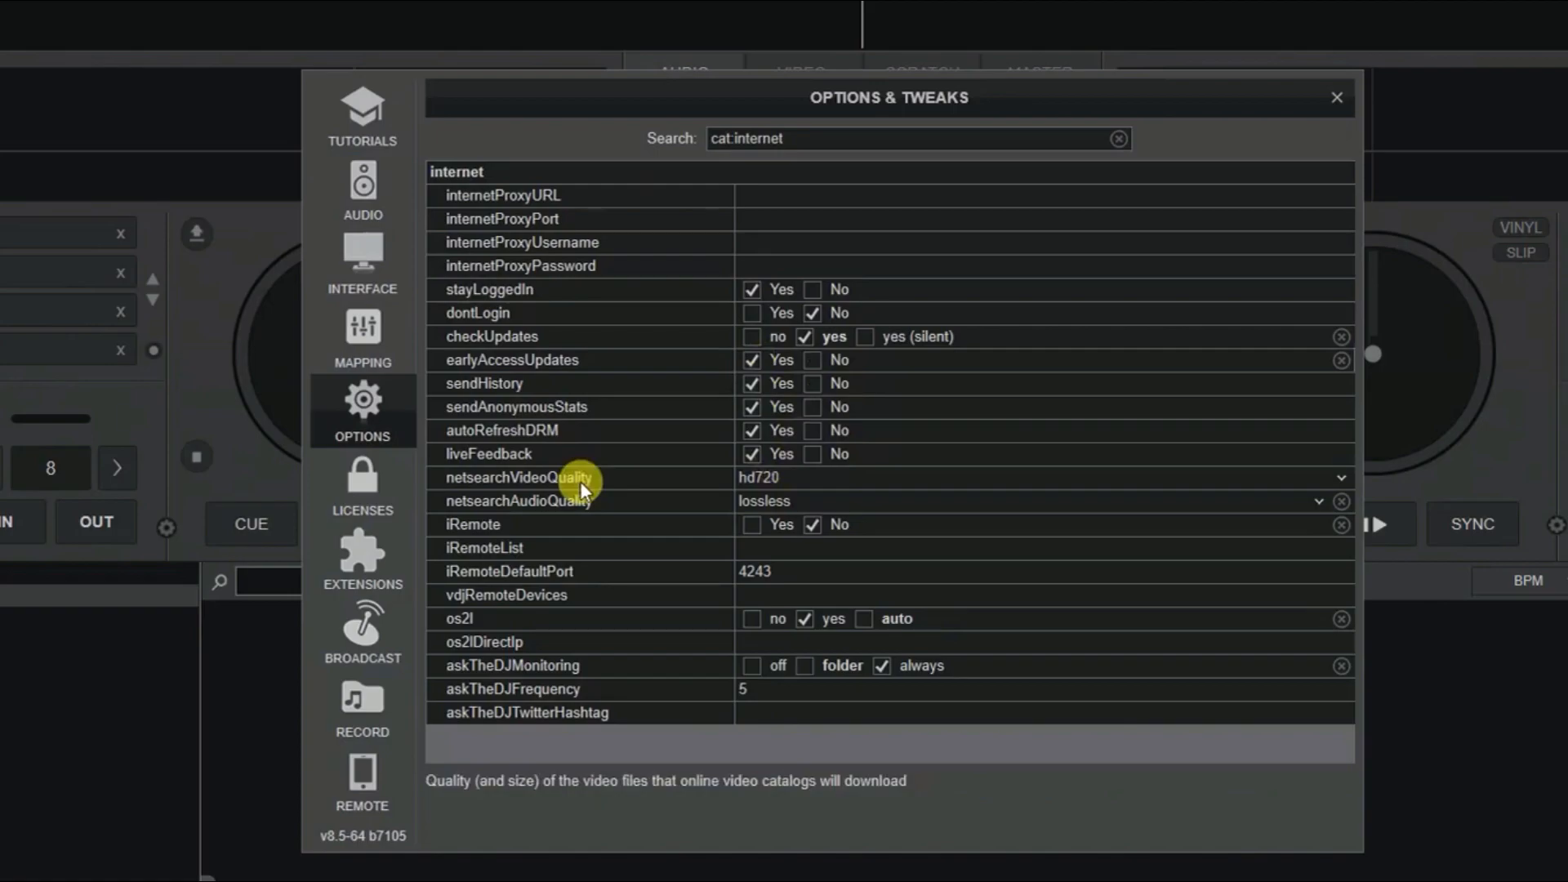
{"action": "mouse_move", "coordinate": [476, 376]}
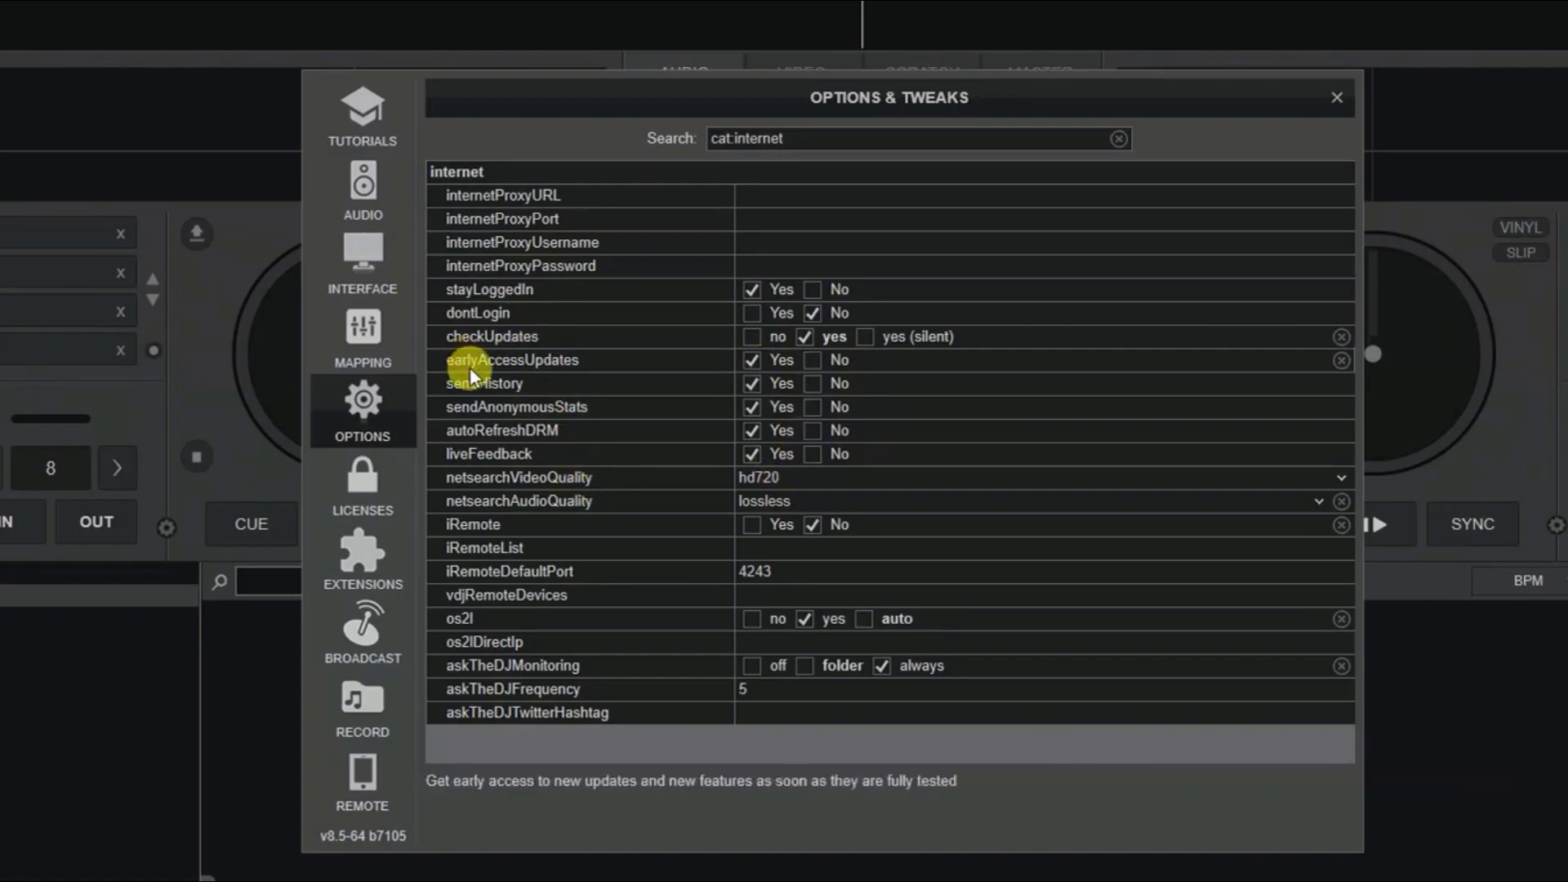
Close the settings and accept using the new VirtualDJ 2023 with Stems 2.0.
{"action": "left_click", "coordinate": [1336, 97]}
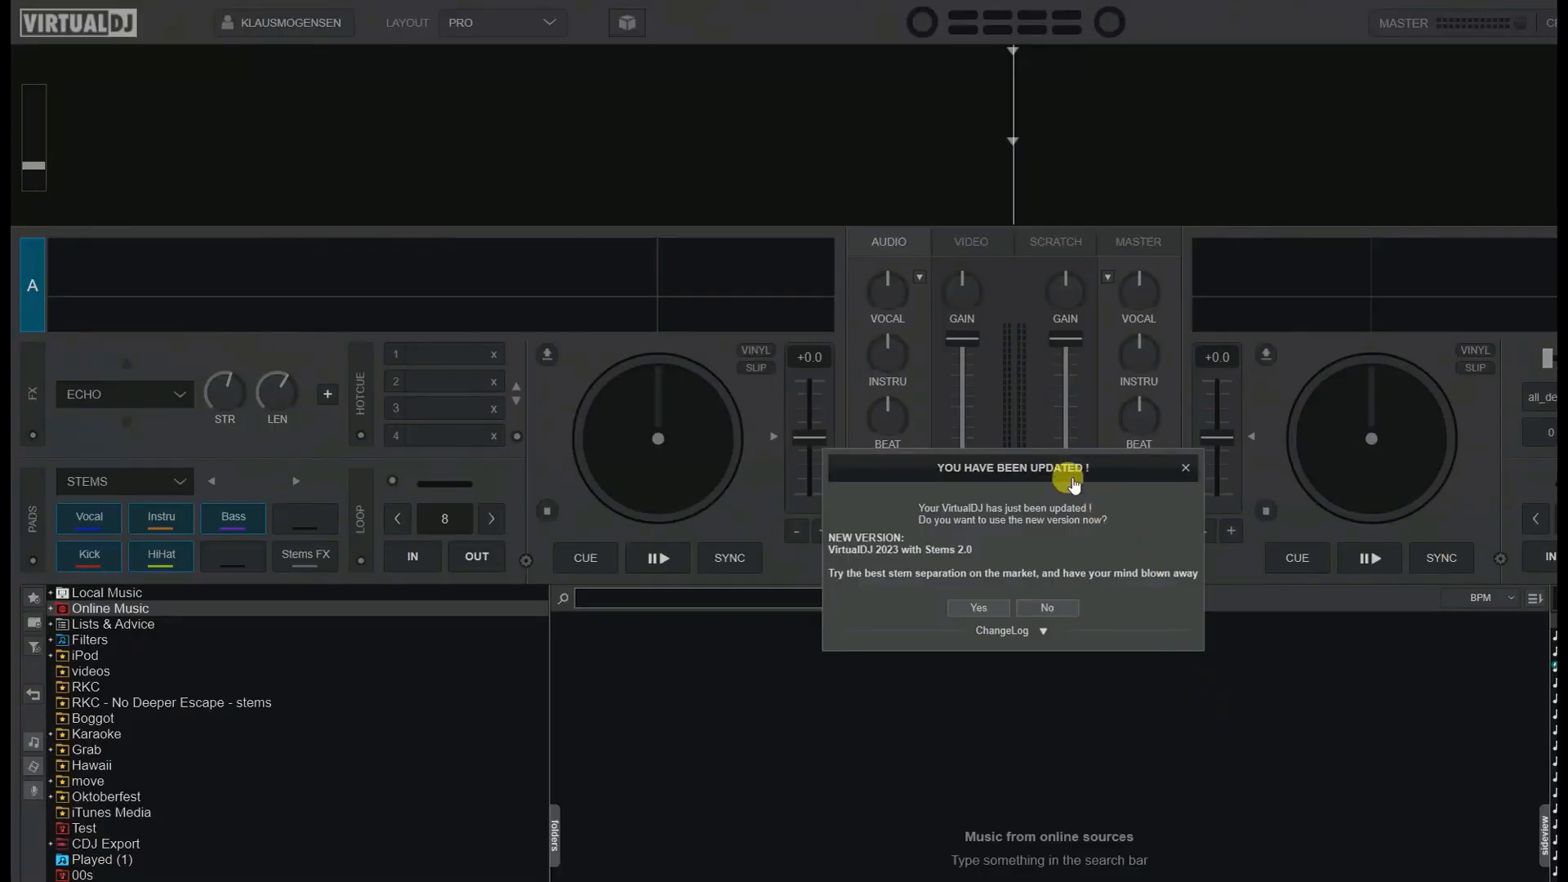
{"action": "left_click", "coordinate": [1002, 631]}
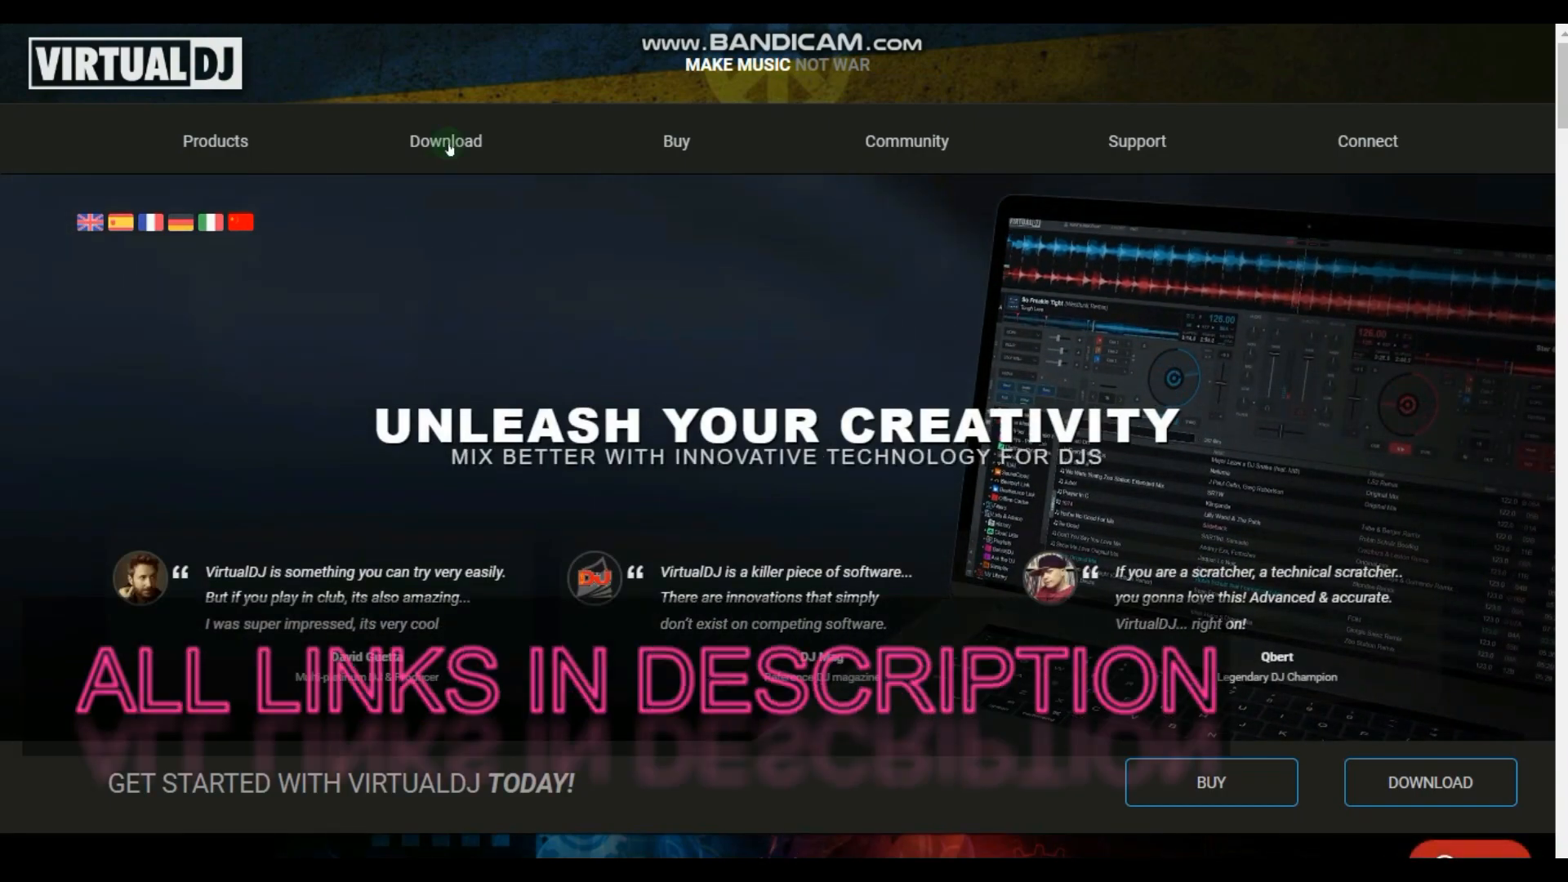
Go to the Download page offering VirtualDJ 2023 for Windows and macOS.
{"action": "left_click", "coordinate": [445, 141]}
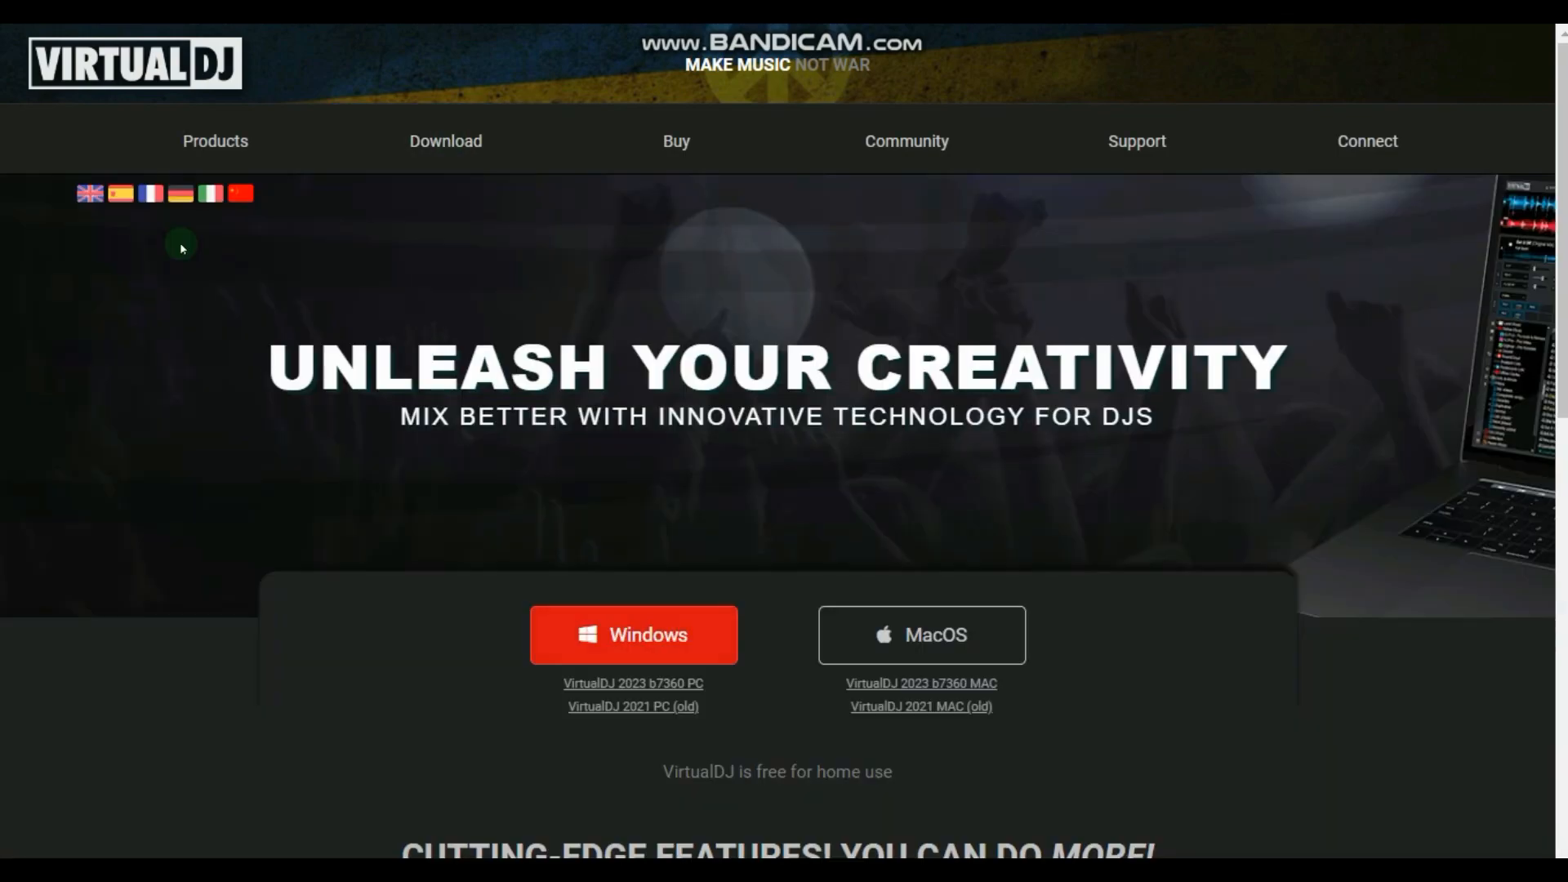
{"action": "mouse_move", "coordinate": [323, 337]}
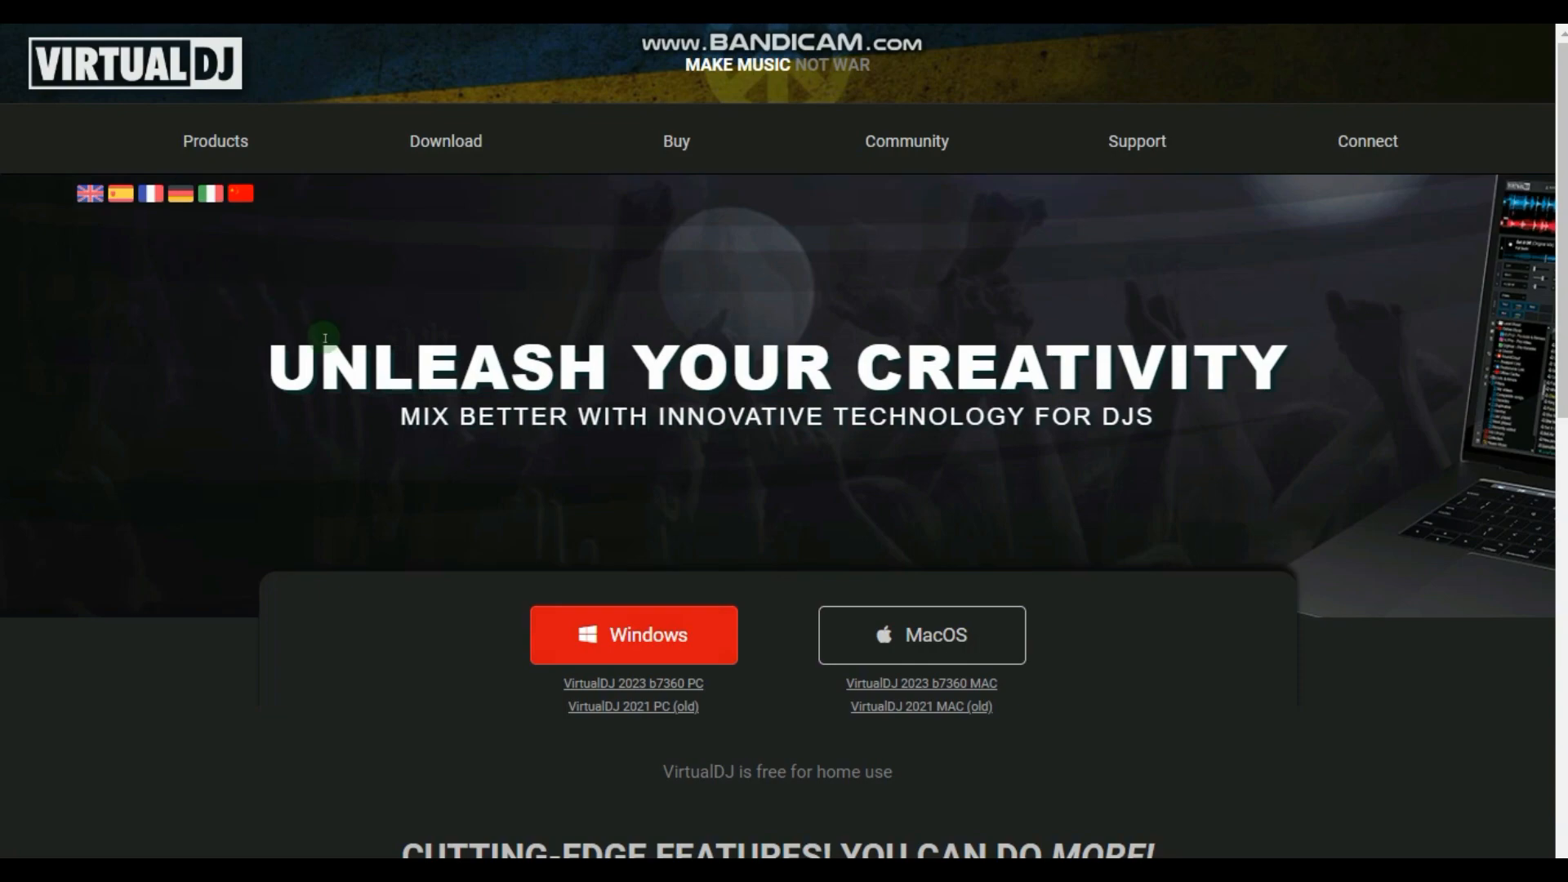
{"action": "mouse_move", "coordinate": [786, 724]}
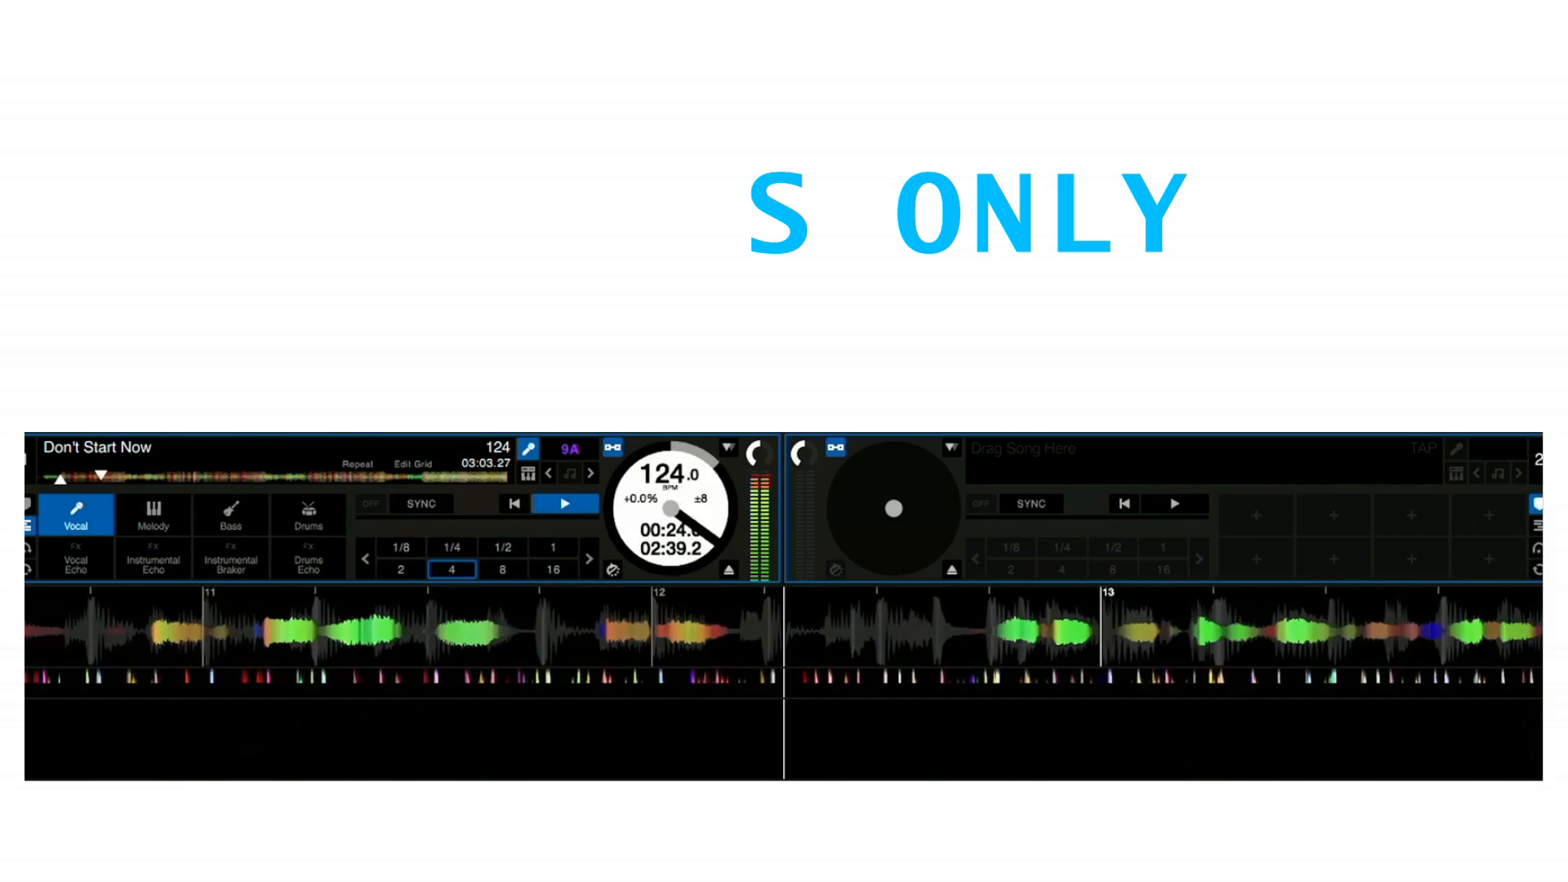
Play Don't Start Now on deck A with only the Vocal stem active.
{"action": "left_click", "coordinate": [77, 515]}
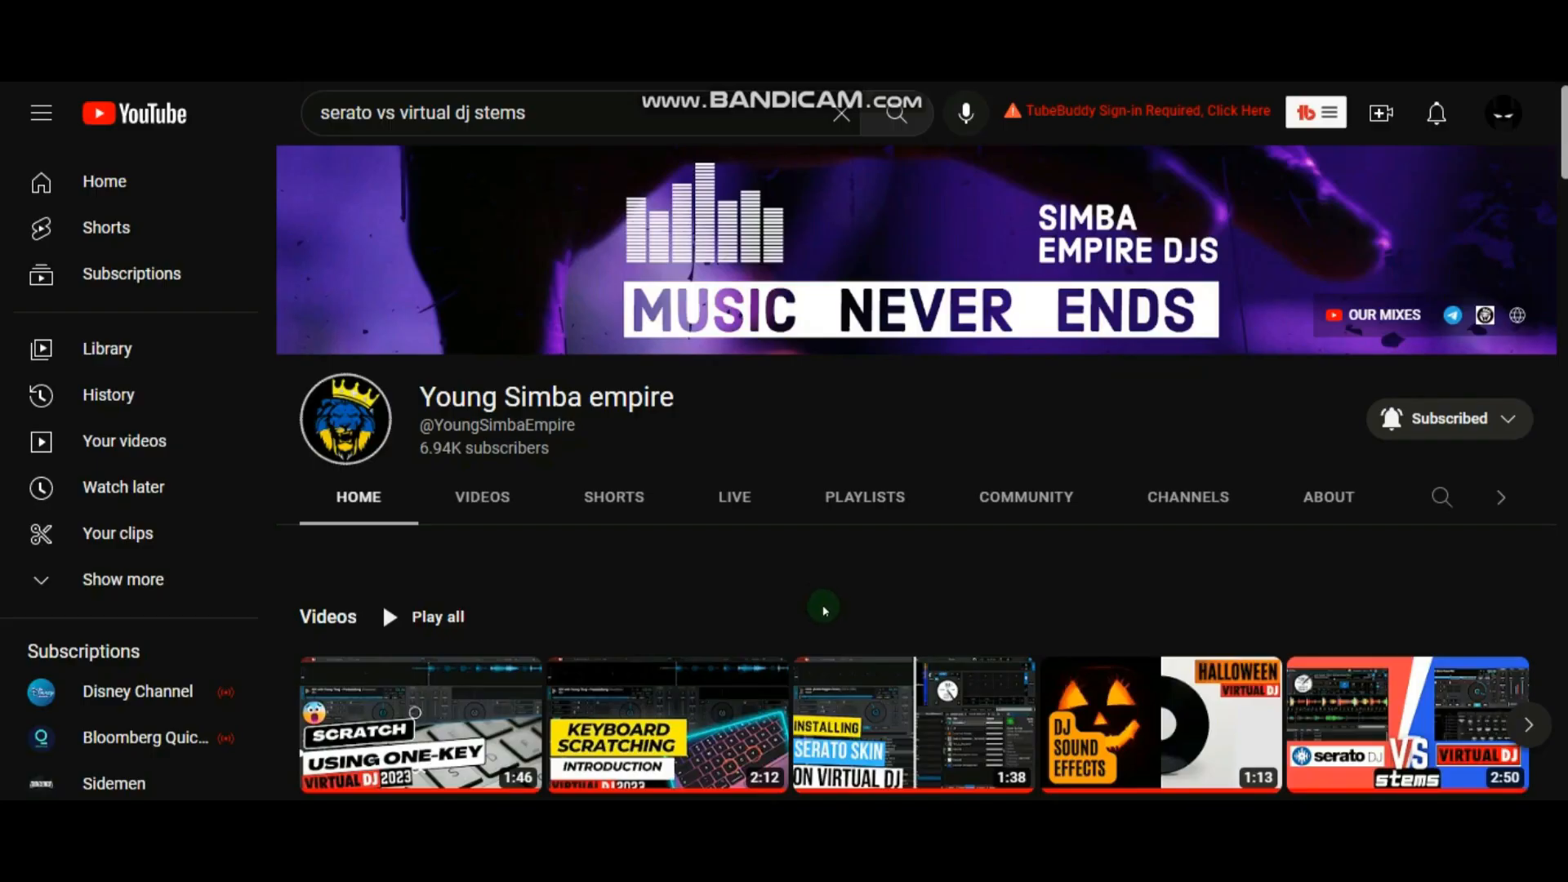
{"action": "scroll", "scroll_direction": "down", "scroll_amount": 3}
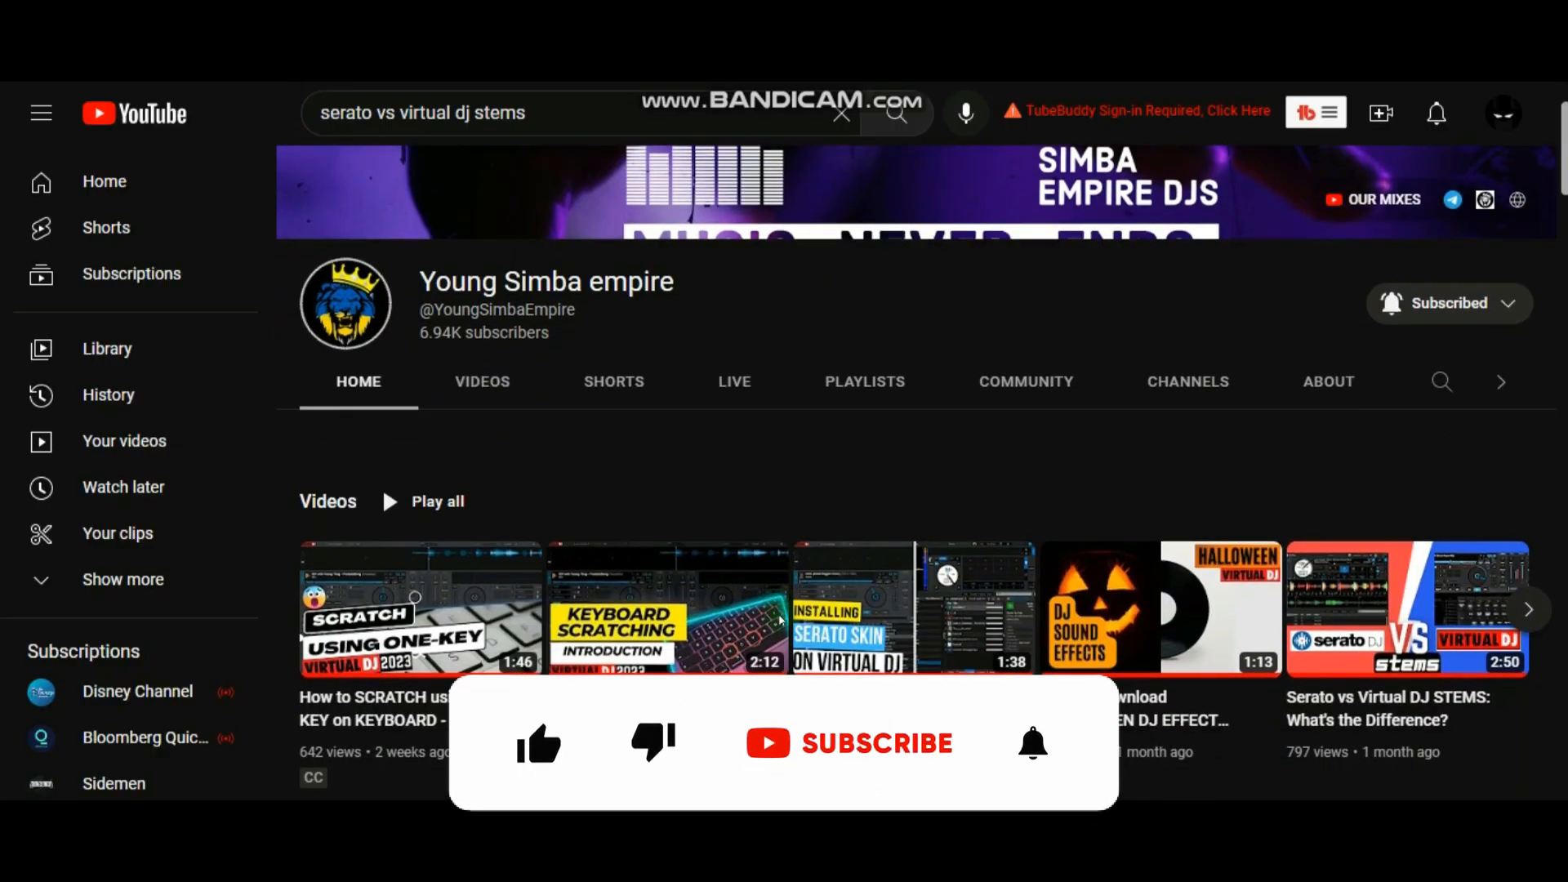
{"action": "scroll", "scroll_direction": "down", "scroll_amount": 3}
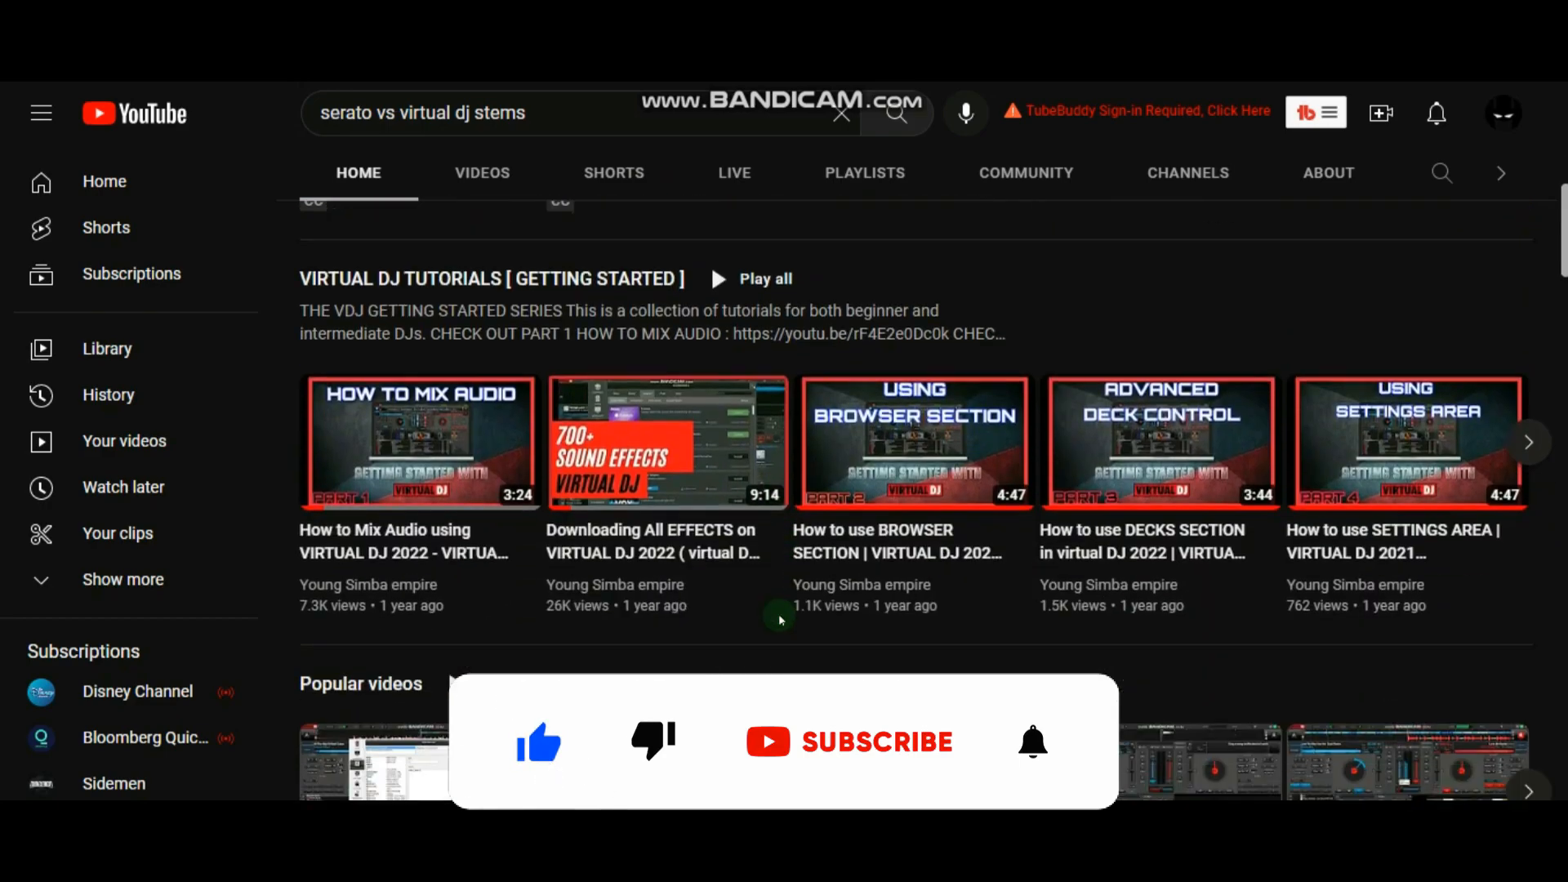
{"action": "scroll", "scroll_direction": "down", "scroll_amount": 3}
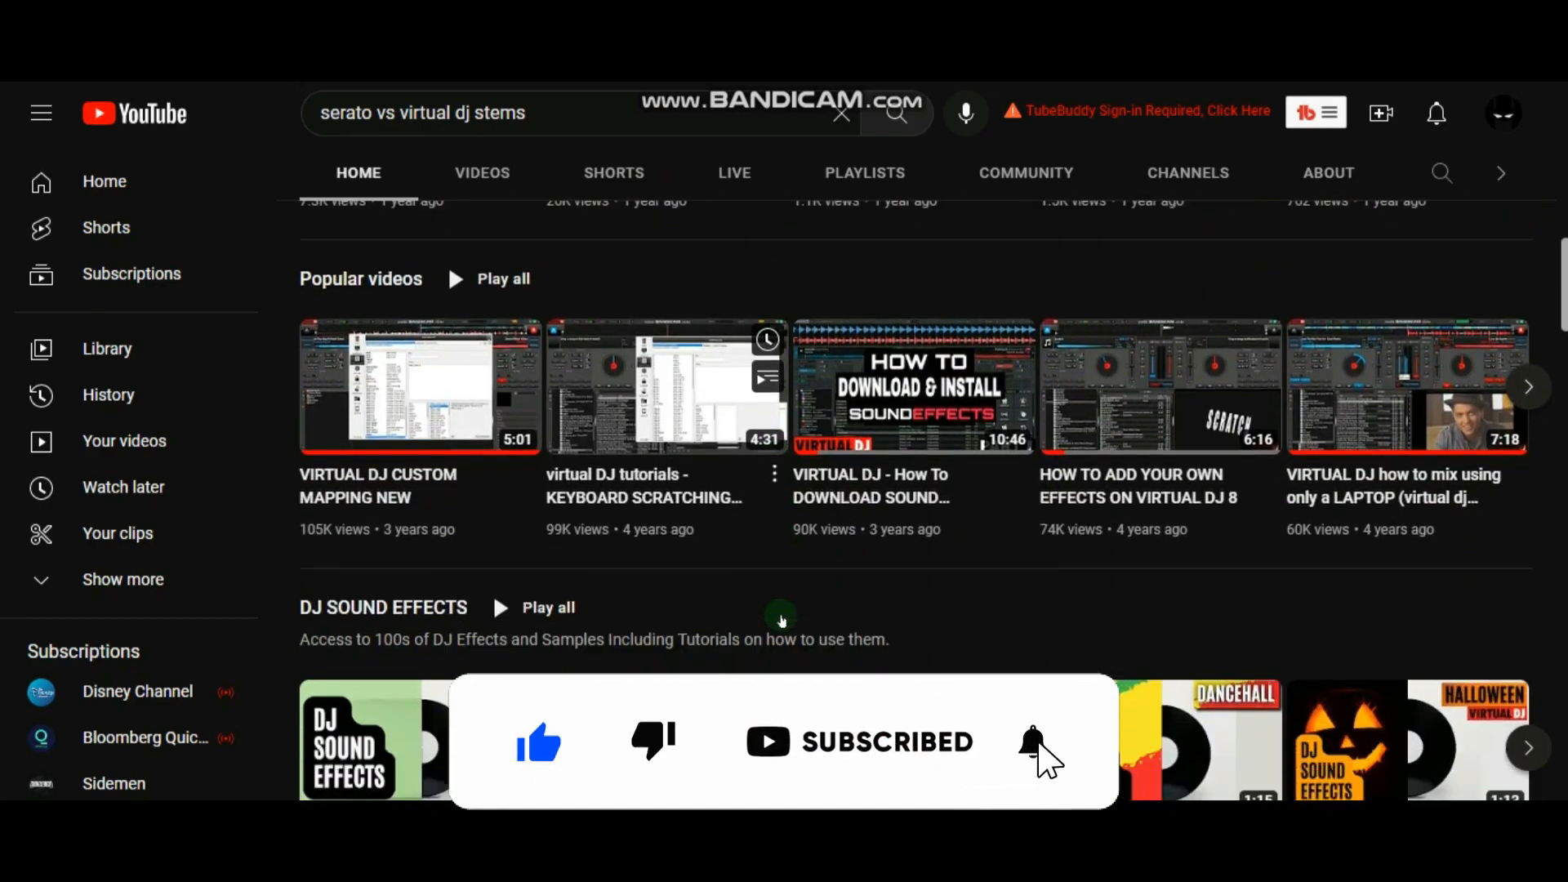
{"action": "scroll", "scroll_direction": "down", "scroll_amount": 3}
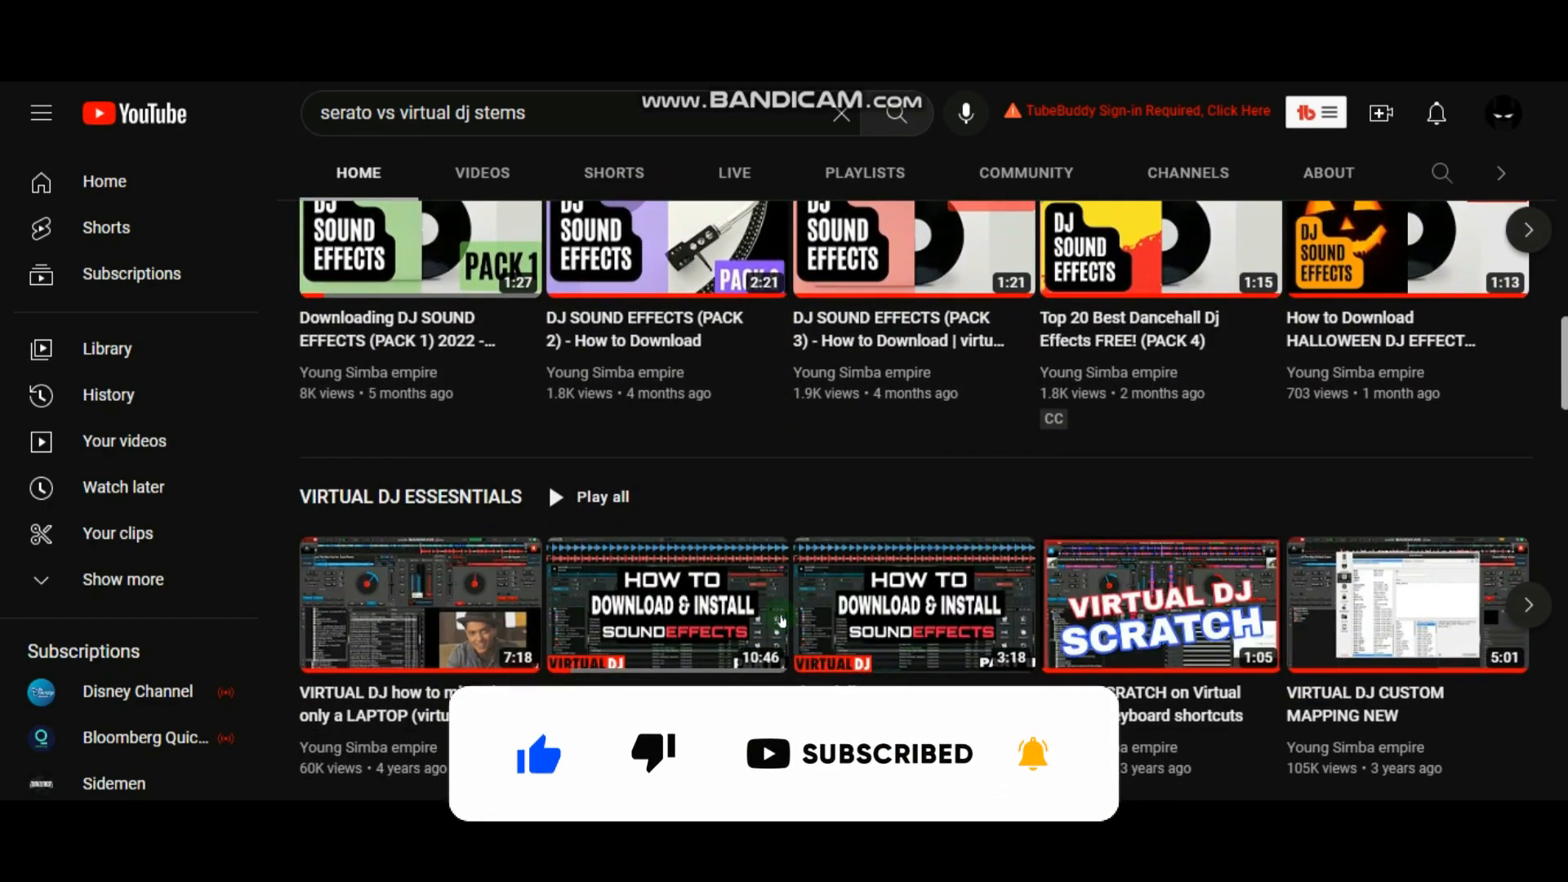
{"action": "scroll", "scroll_direction": "down", "scroll_amount": 3}
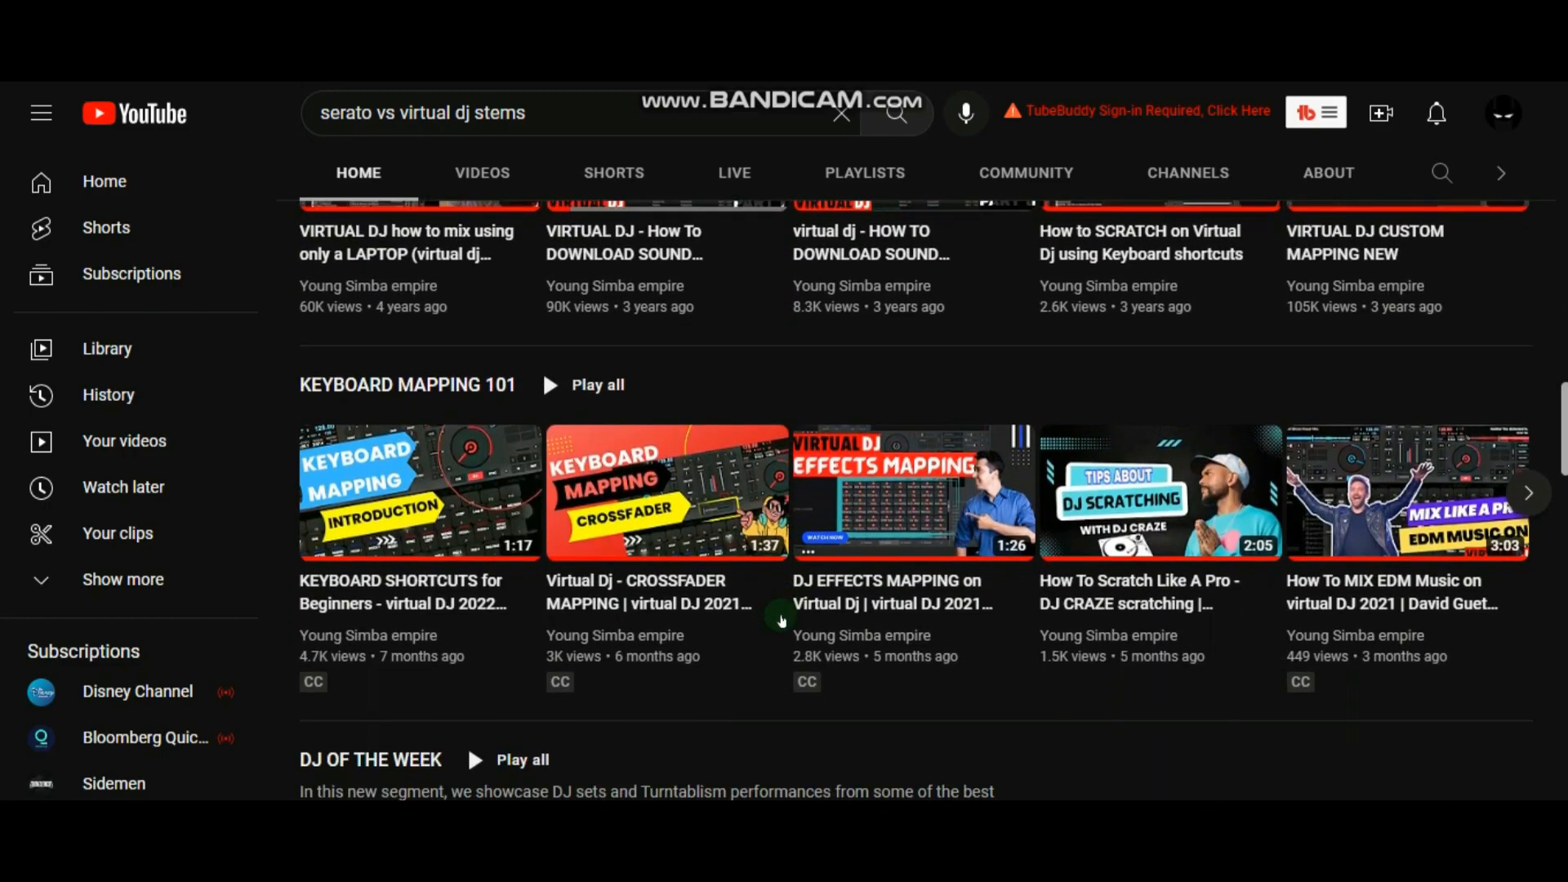
{"action": "scroll", "scroll_direction": "down", "scroll_amount": 3}
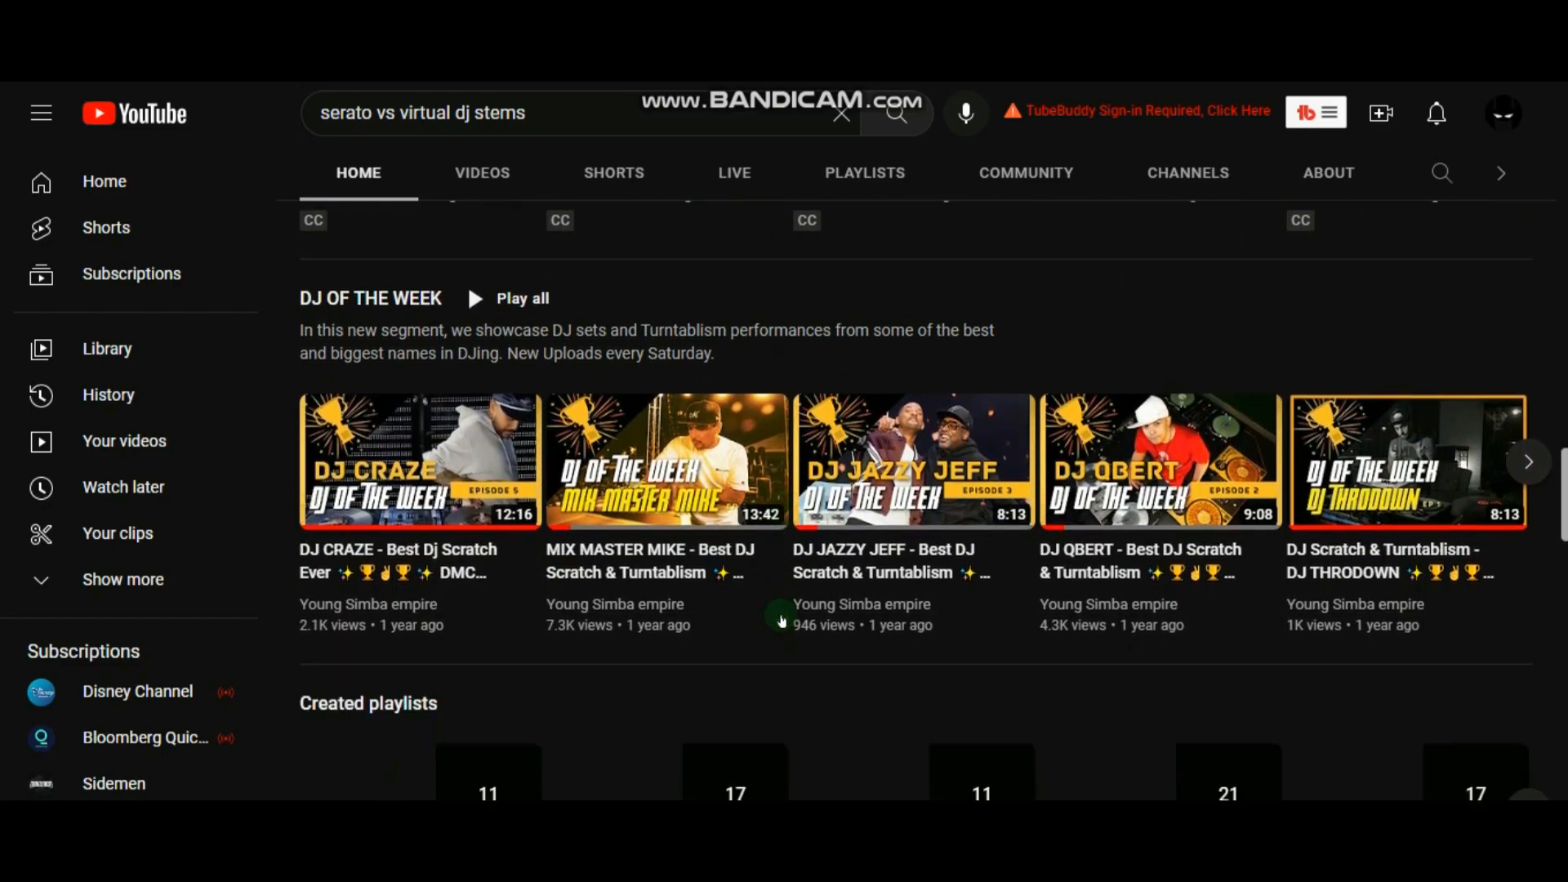